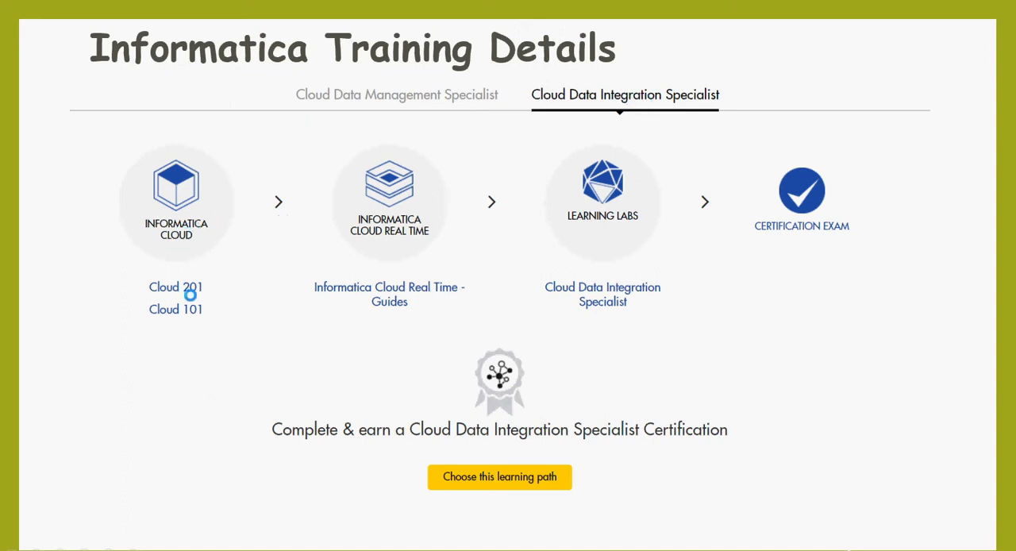
{"action": "mouse_move", "coordinate": [184, 313]}
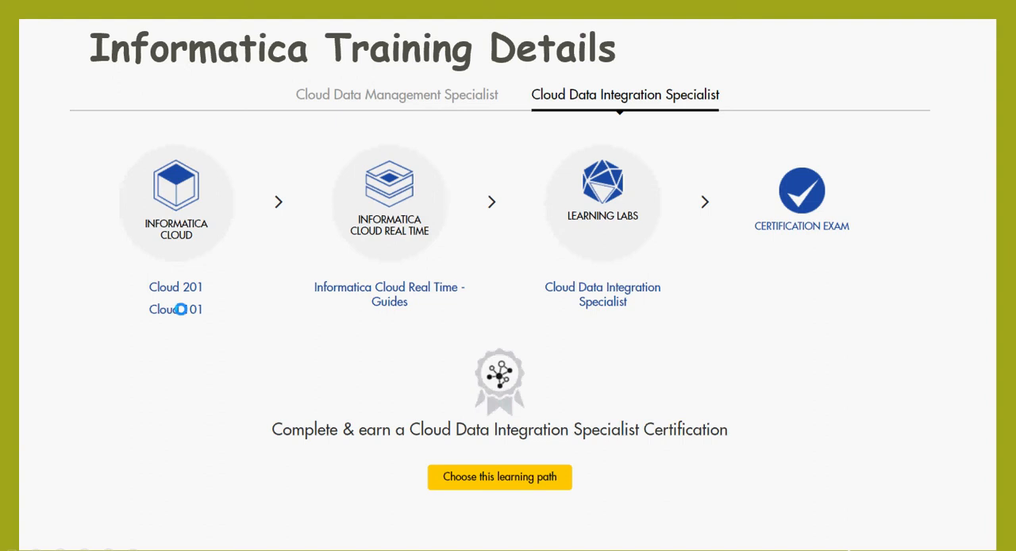
{"action": "mouse_move", "coordinate": [405, 286]}
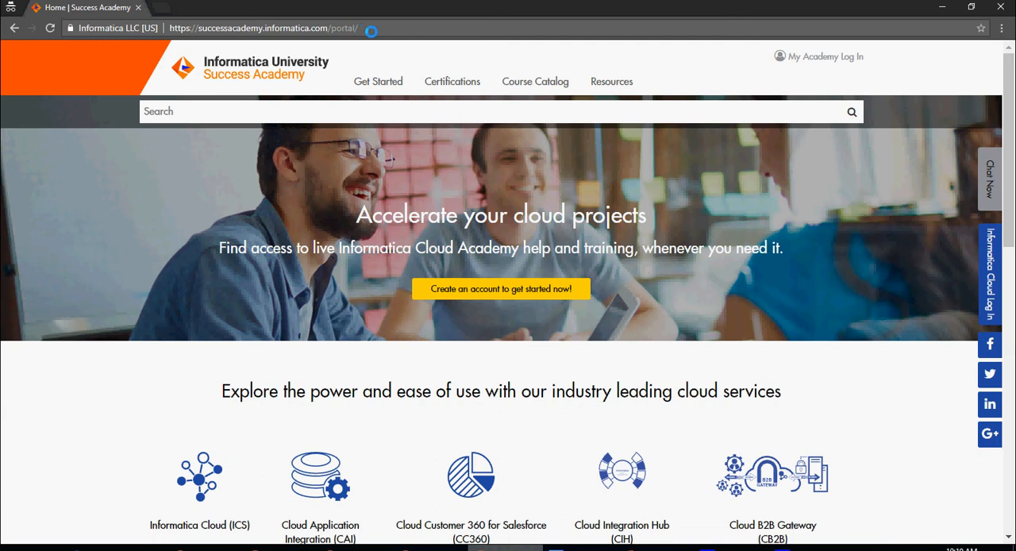
Step: Start signing up for a new academy account from the account menu, then dismiss the form
{"action": "left_click", "coordinate": [824, 57]}
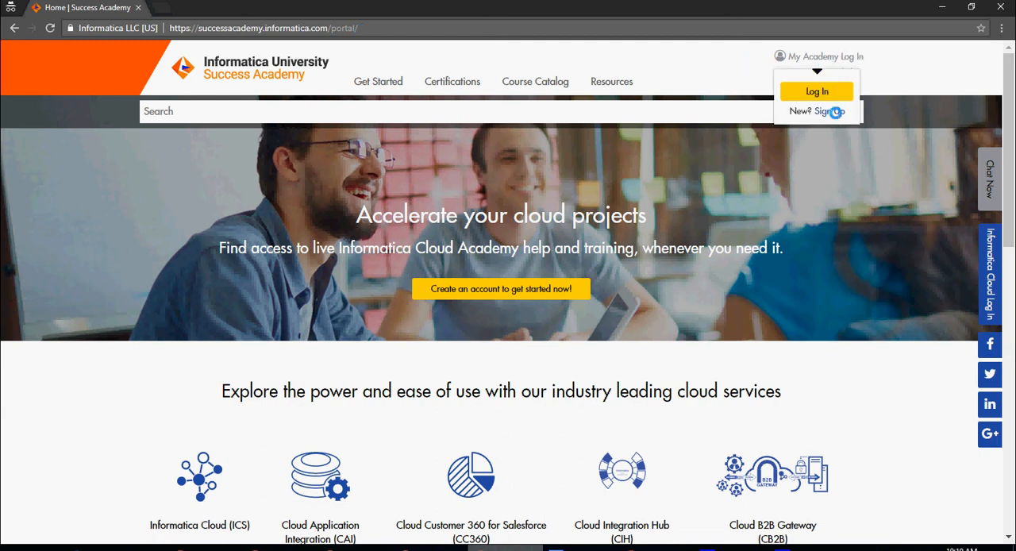
{"action": "left_click", "coordinate": [823, 111]}
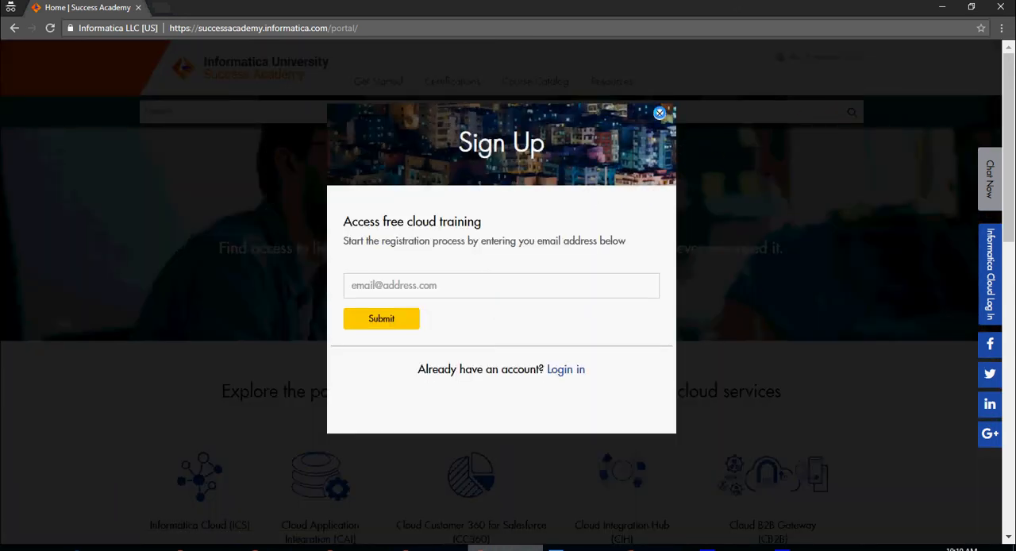
{"action": "left_click", "coordinate": [660, 113]}
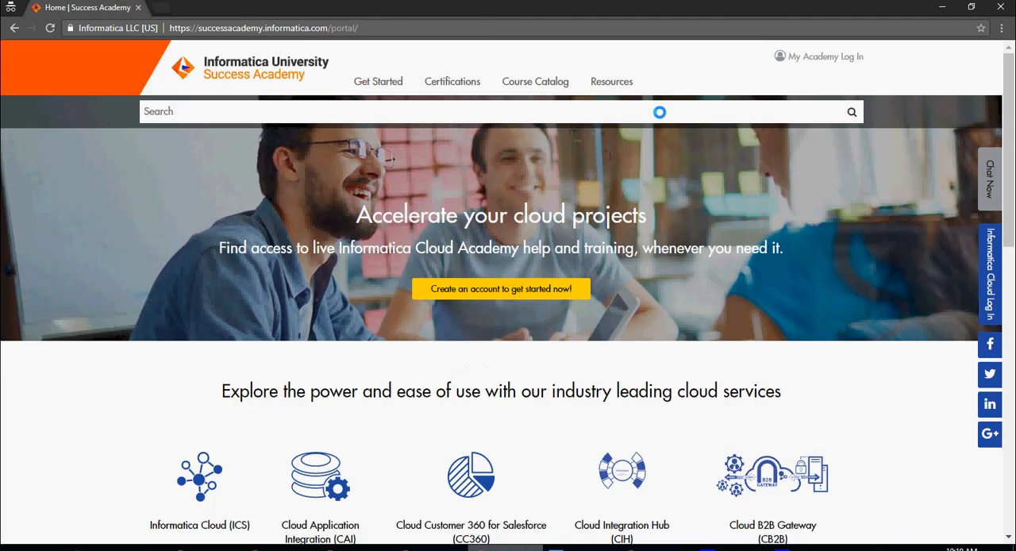
{"action": "mouse_move", "coordinate": [682, 142]}
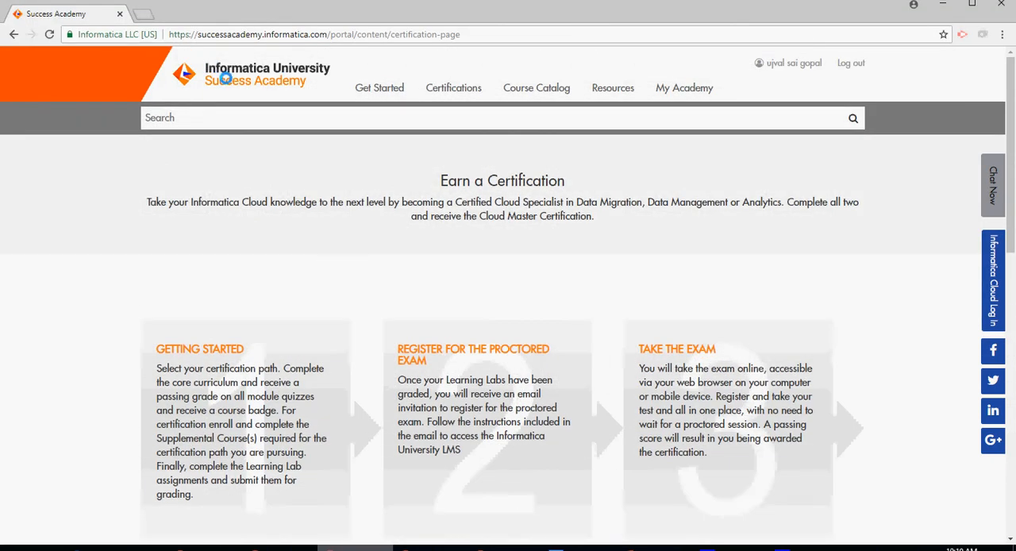
Step: Preview the Cloud Data Integration and Cloud Data Management Specialist learning paths on the Certifications page
{"action": "left_click", "coordinate": [453, 88]}
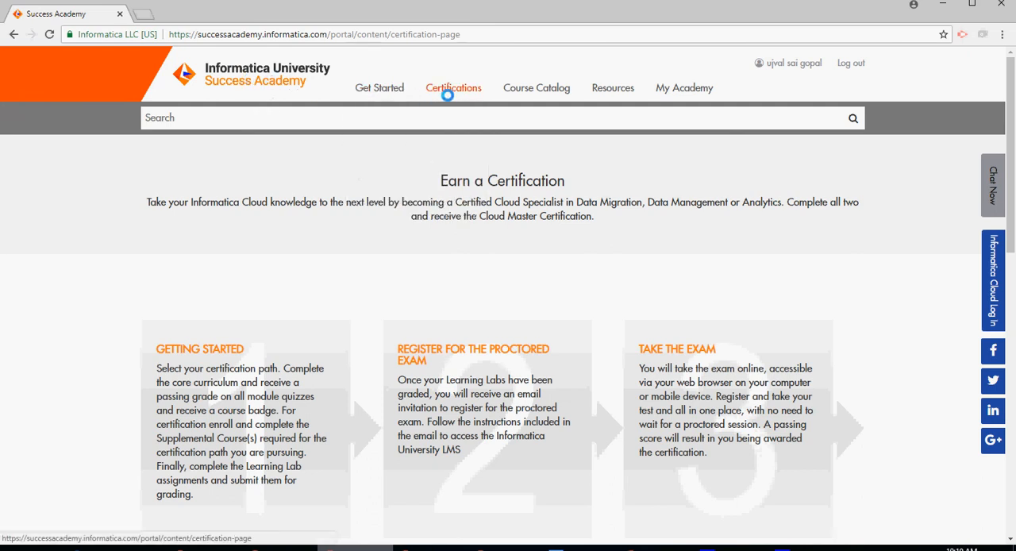
{"action": "left_click", "coordinate": [453, 87]}
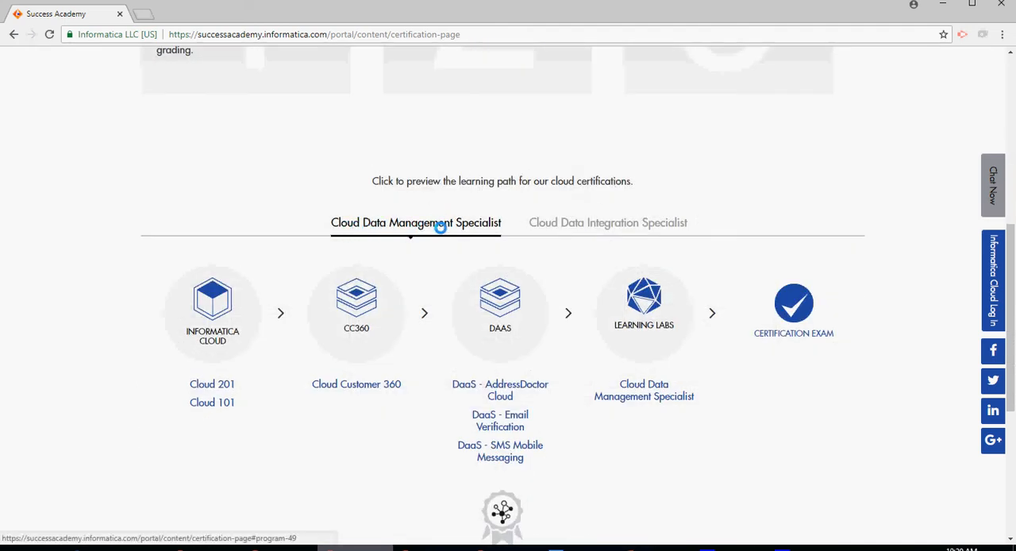
{"action": "left_click", "coordinate": [607, 222]}
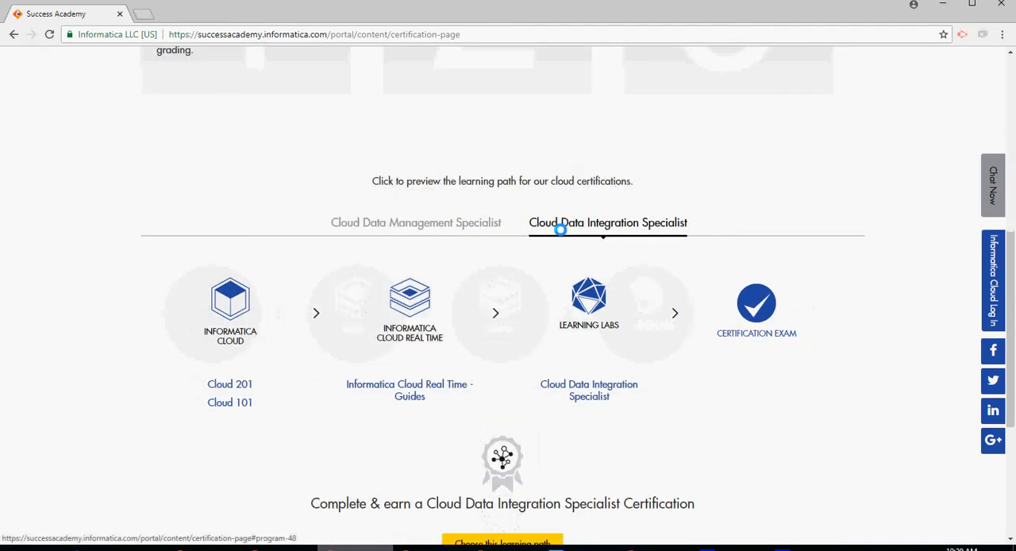
{"action": "scroll", "scroll_direction": "down", "scroll_amount": 3}
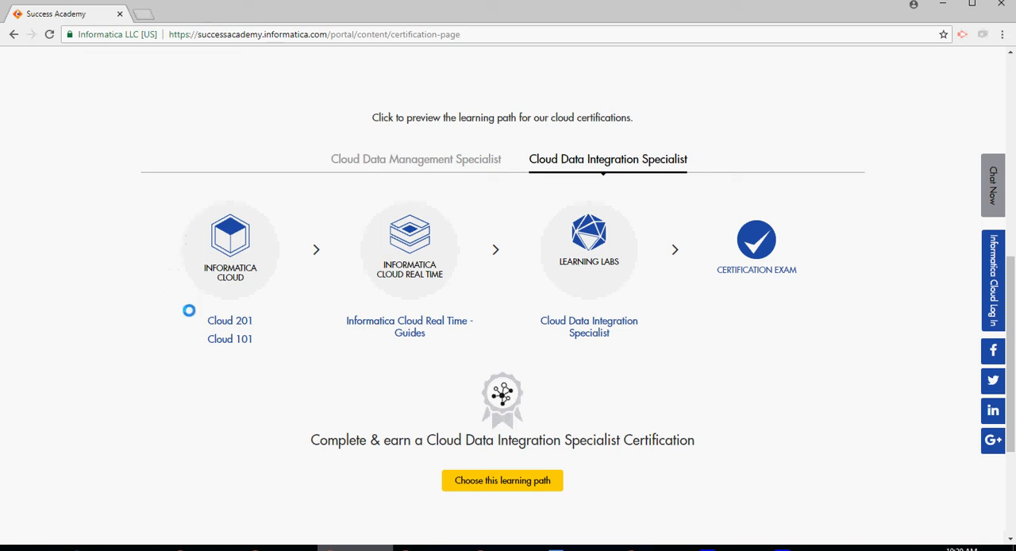
{"action": "left_click", "coordinate": [415, 158]}
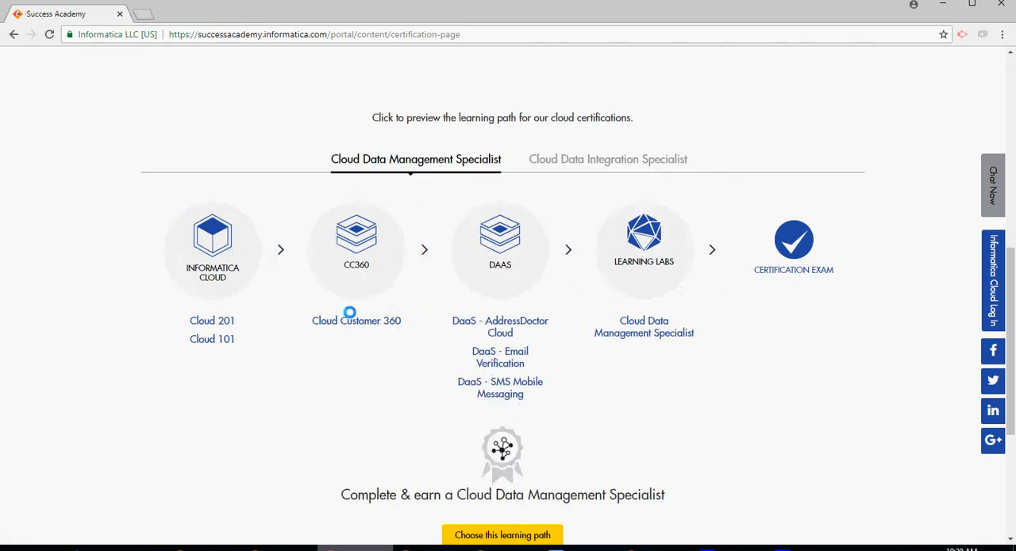
{"action": "left_click", "coordinate": [607, 159]}
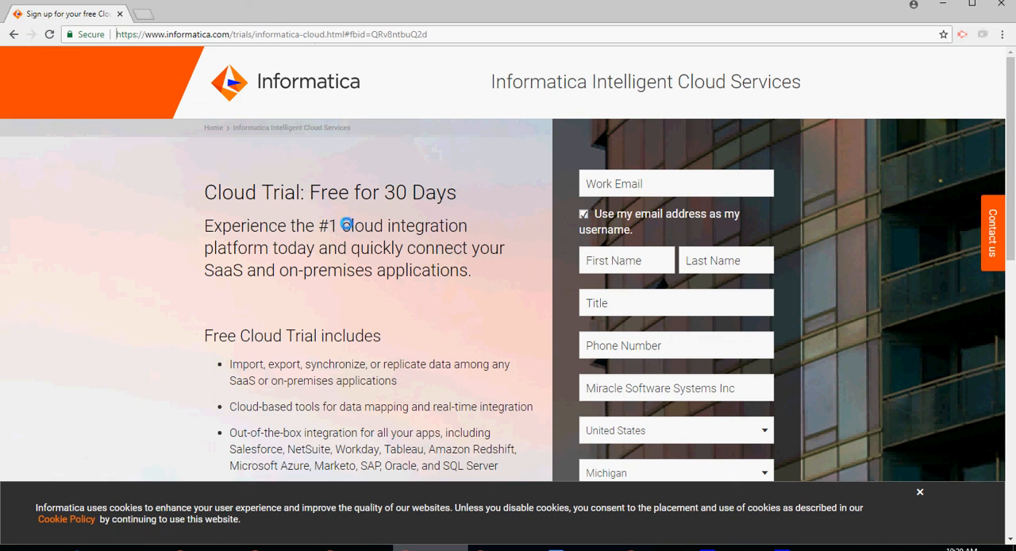
Step: Scroll down the 30-day Cloud Trial sign-up form to further fields such as Data Center Location
{"action": "scroll", "scroll_direction": "down", "scroll_amount": 3}
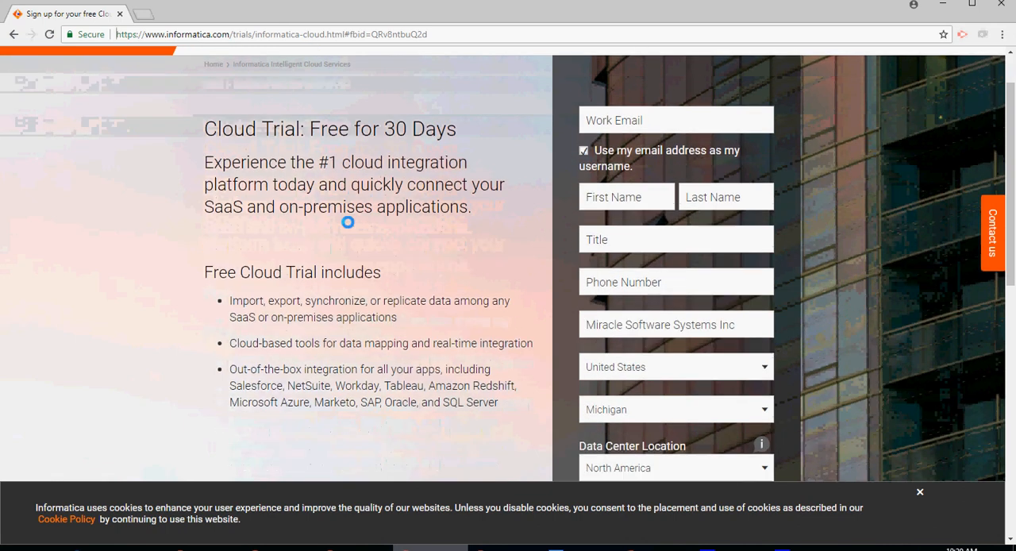